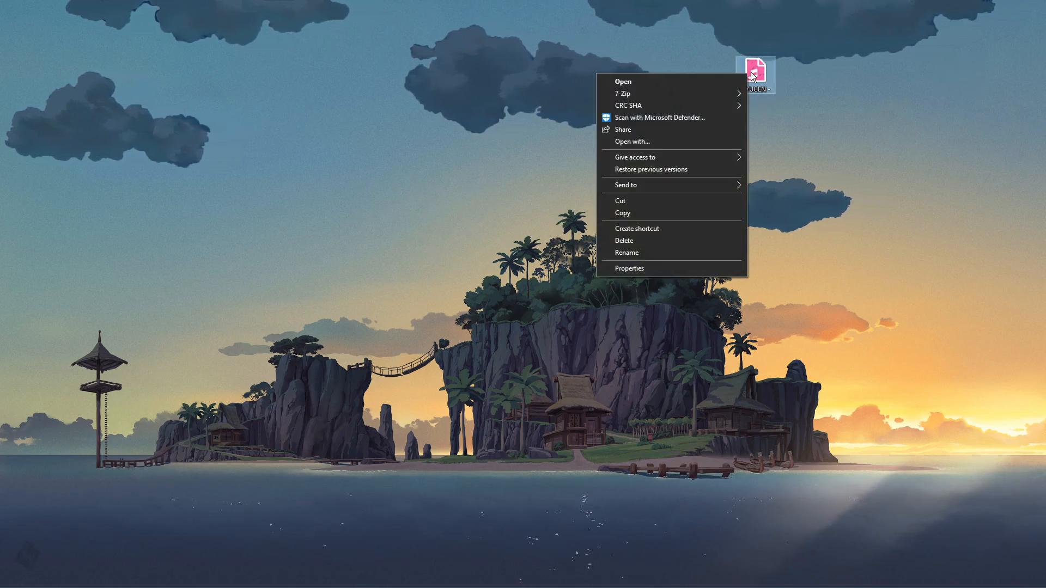
Step: Open the YUGEN .osk file from the desktop so osu! imports the skin
left_click(631, 142)
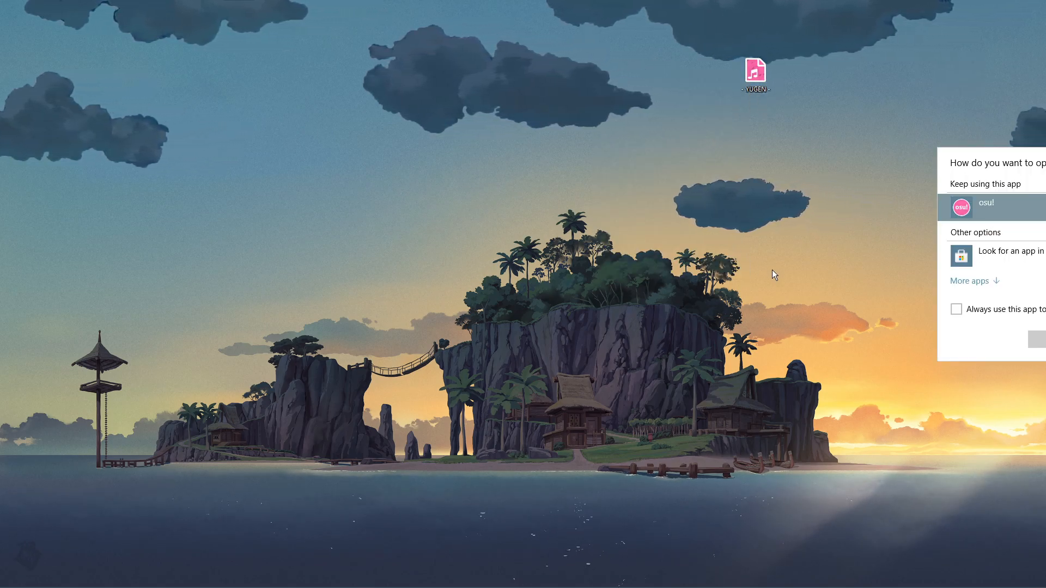
mouse_move(956, 209)
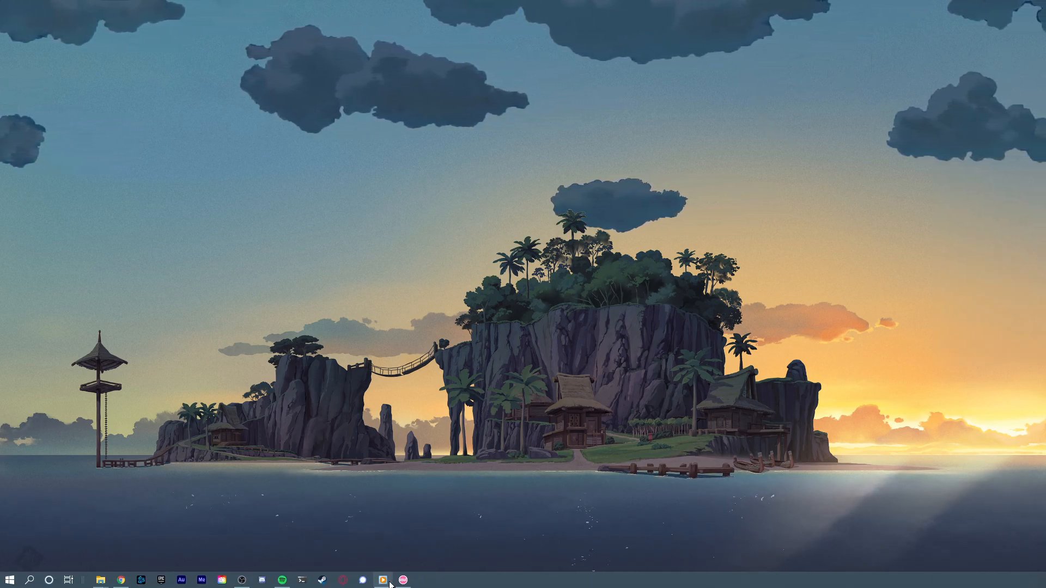
Step: Switch to osu! and reach its Options, showing YUGEN as the current skin
left_click(383, 578)
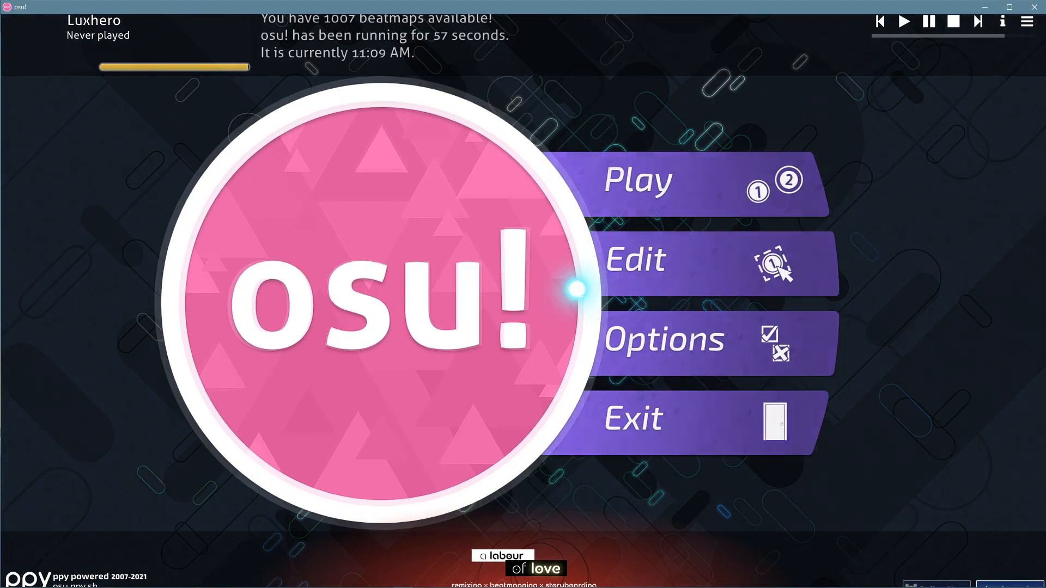
left_click(664, 339)
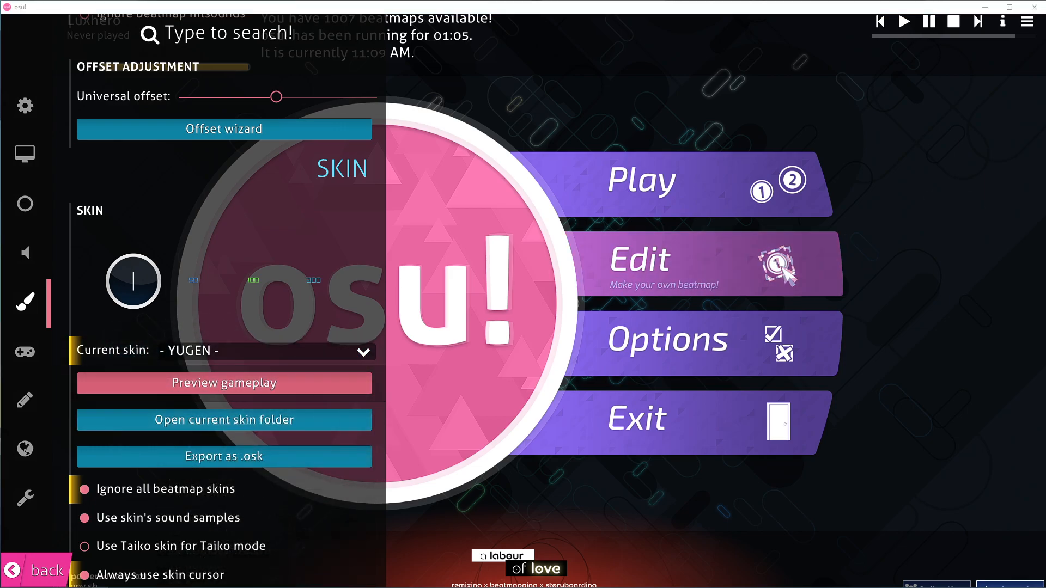
left_click(223, 419)
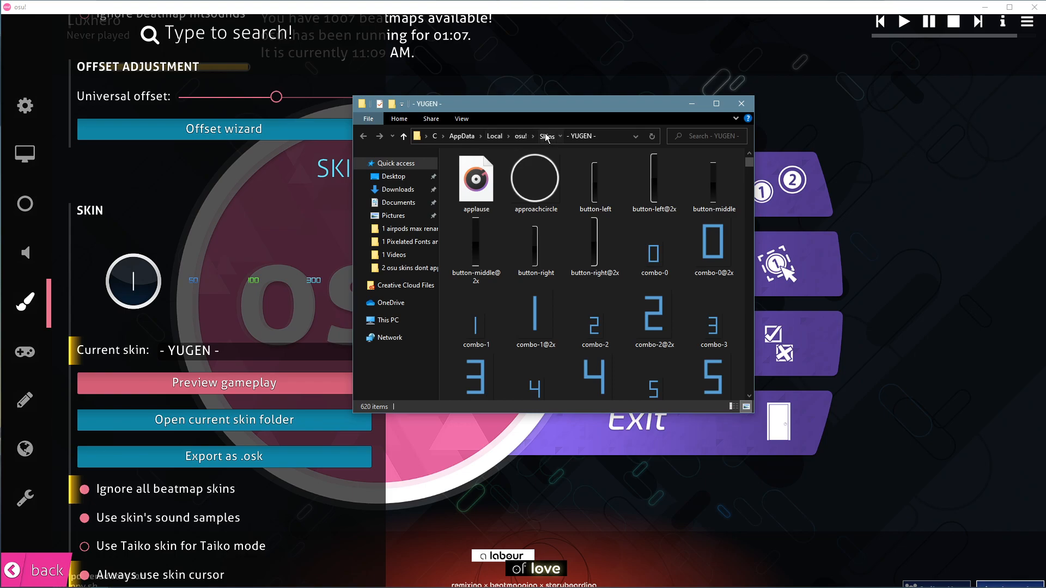
left_click(545, 136)
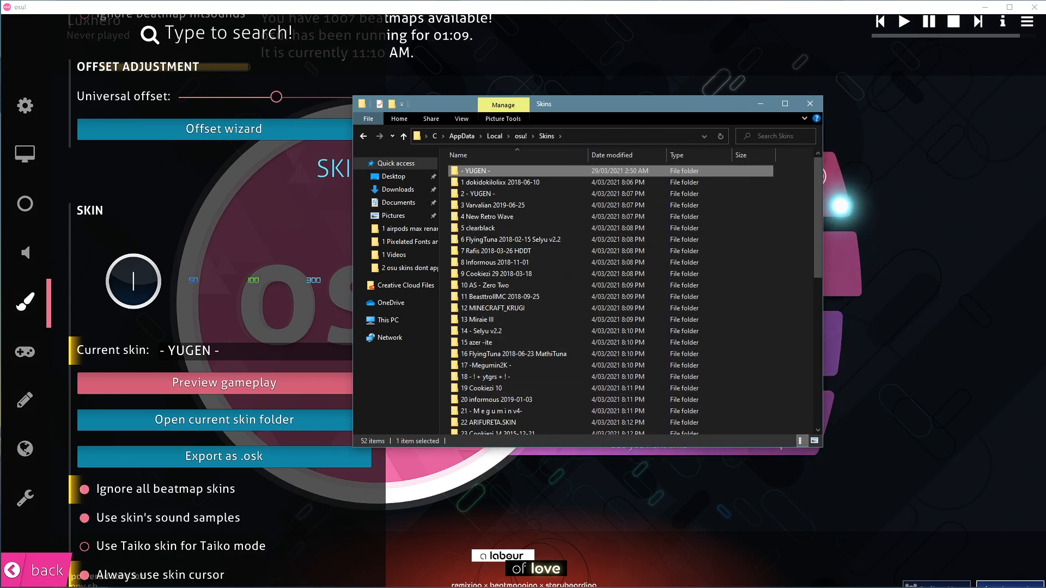
scroll("down", 3)
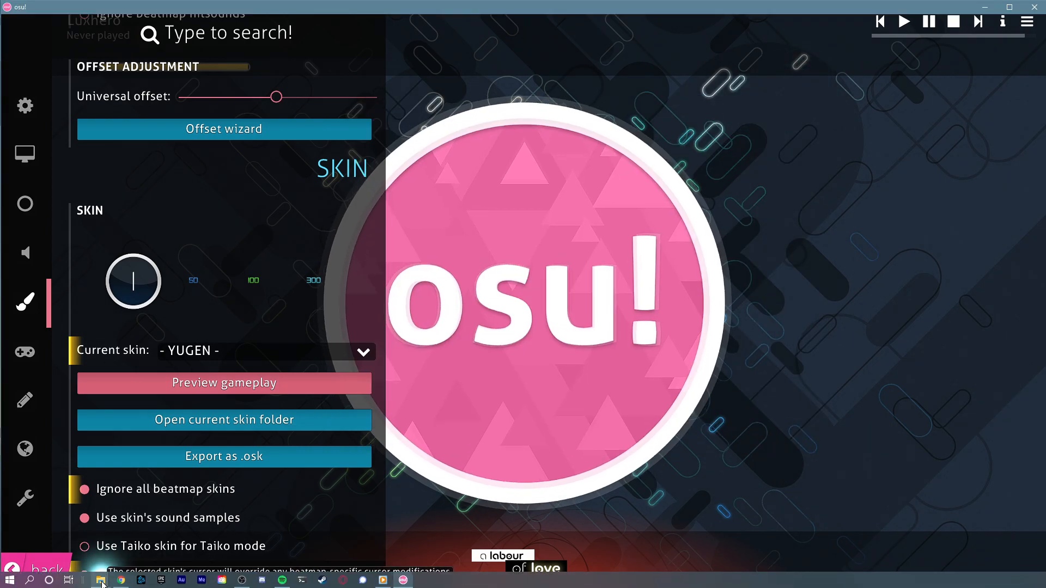
Step: Return to the browser and view the Top 50 Most Popular osu! Skins page down to the YUGEN preview
left_click(101, 580)
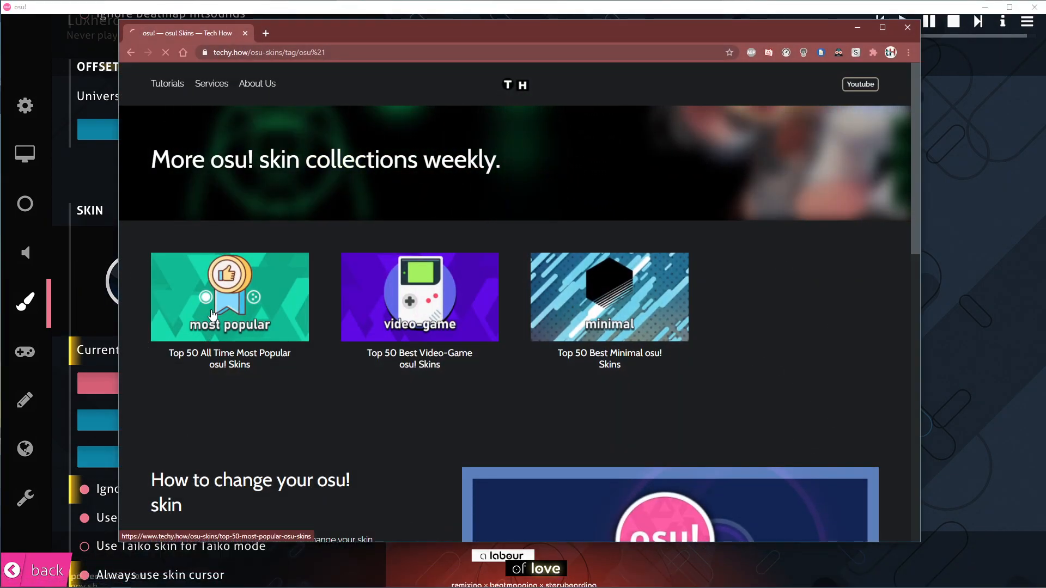
left_click(229, 296)
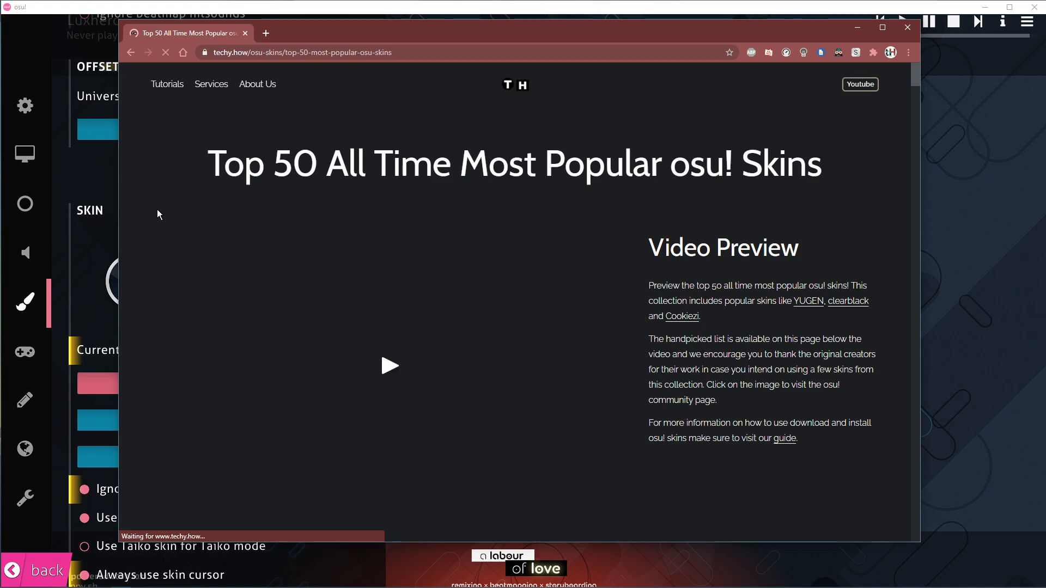
scroll("down", 3)
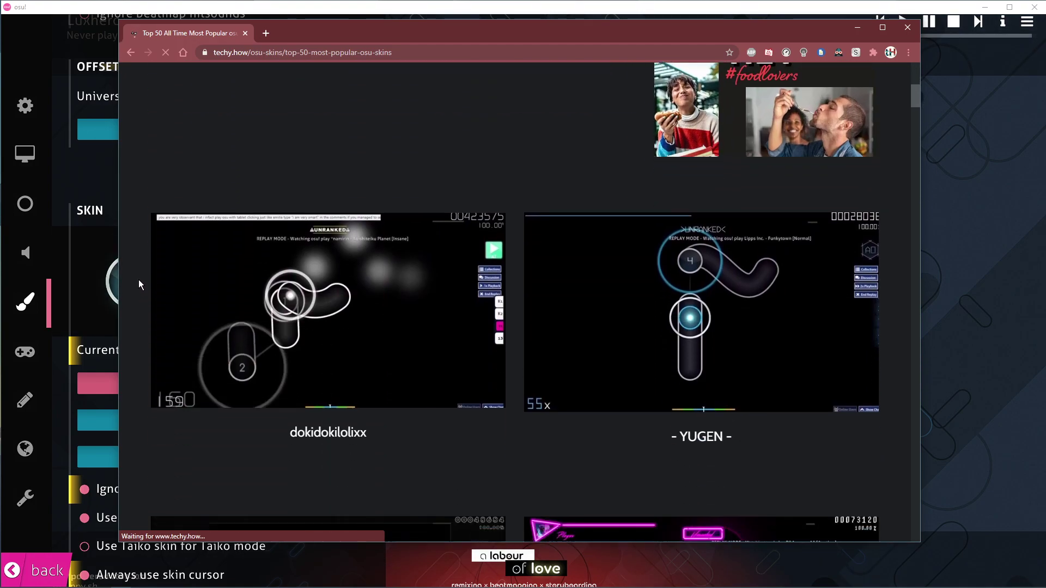
scroll("down", 3)
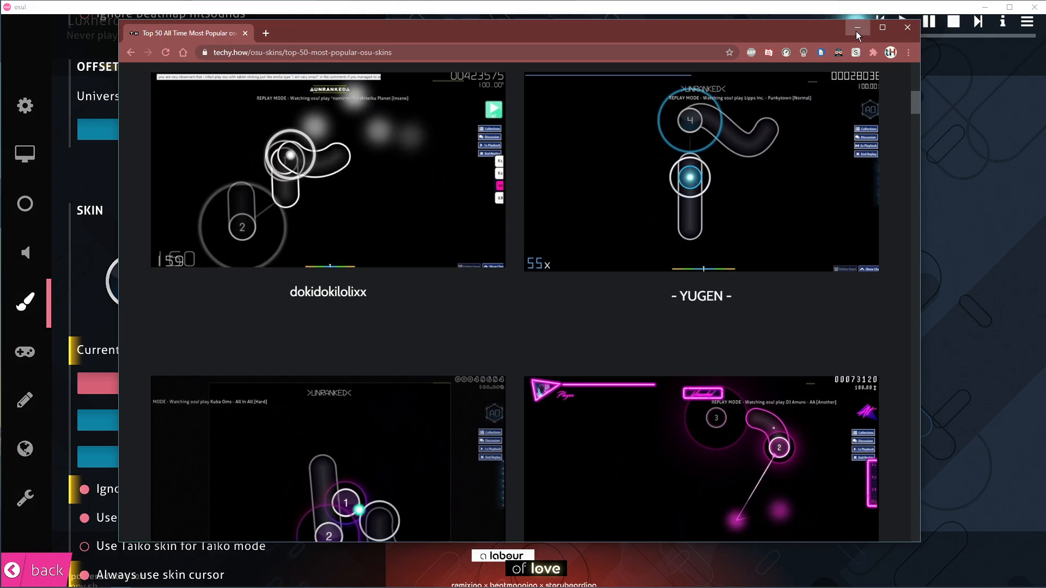